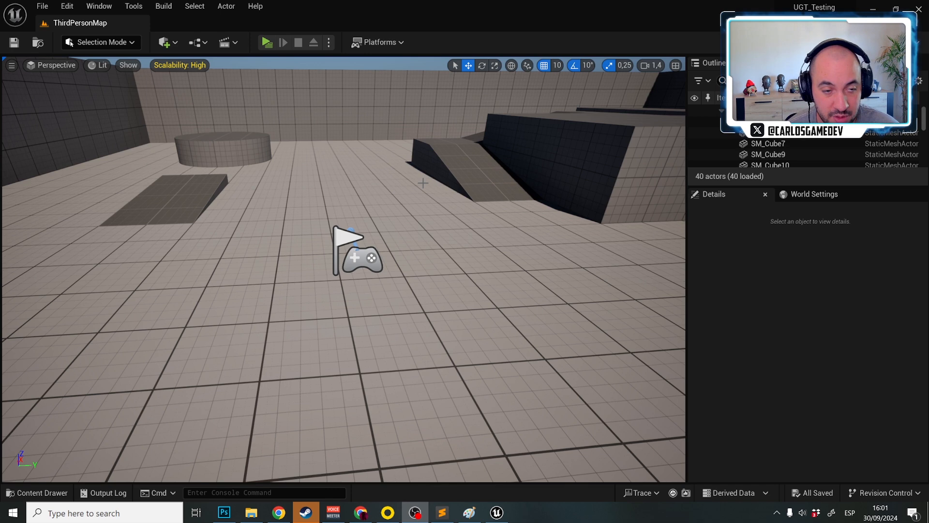
pyautogui.moveTo(462, 182)
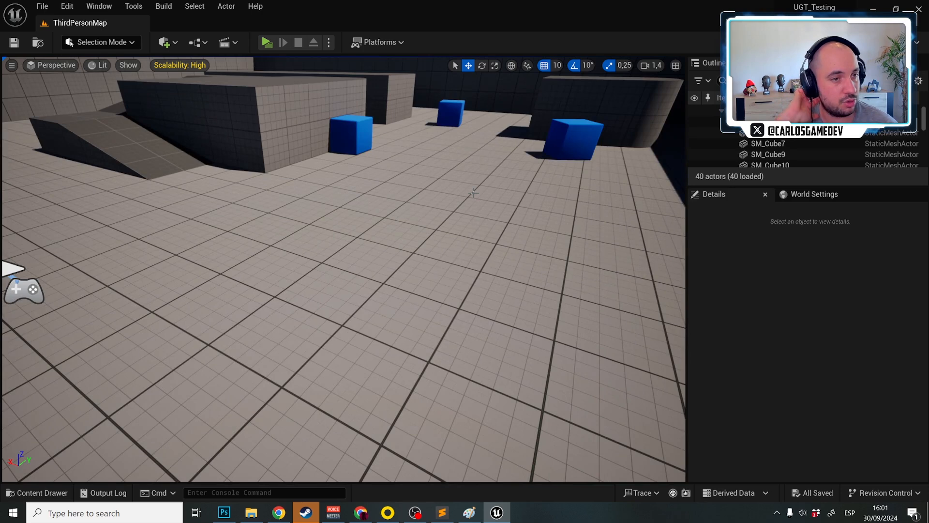
# Step: Open the Content Drawer and browse the UltraGameTemplate folder
pyautogui.click(36, 492)
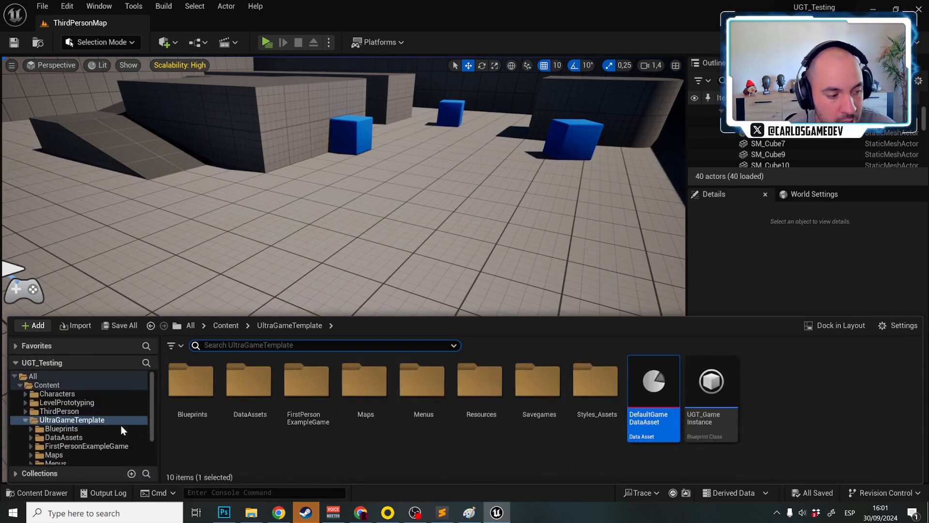
# Step: Drag UGT_Trigger from FirstPersonExampleGame > Blueprints into the level in front of the raised block
pyautogui.click(86, 446)
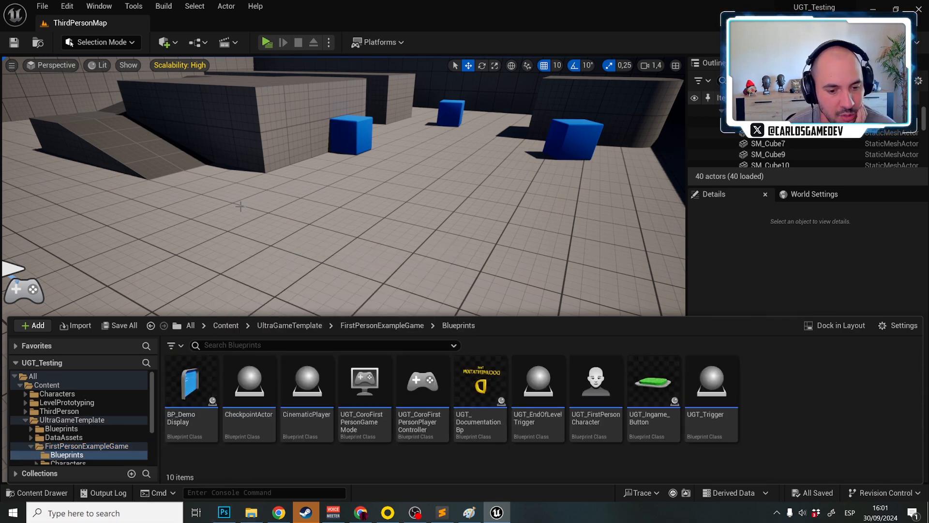
pyautogui.moveTo(668, 338)
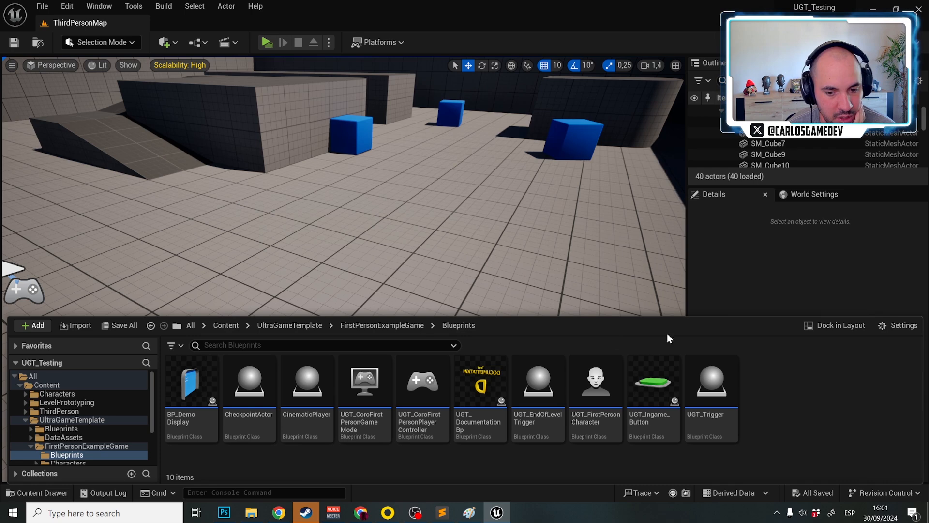
pyautogui.moveTo(652, 382)
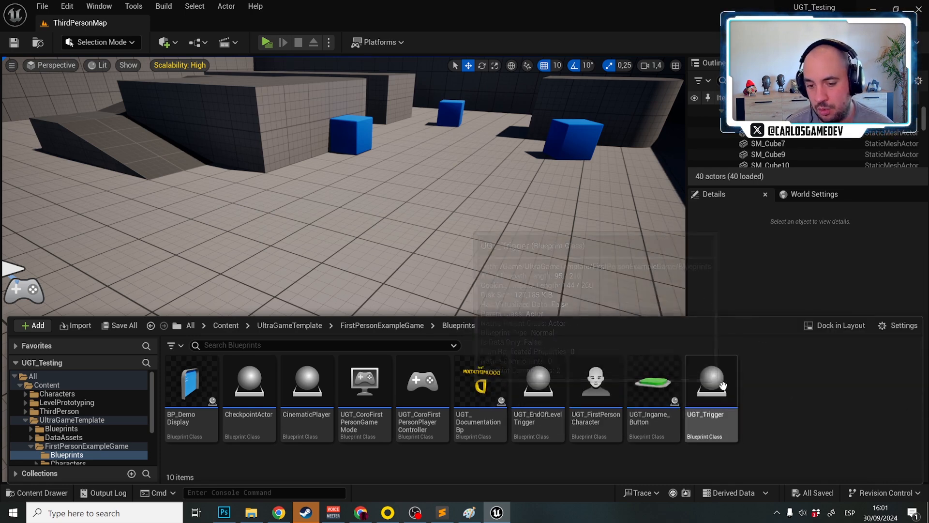
pyautogui.moveTo(712, 333)
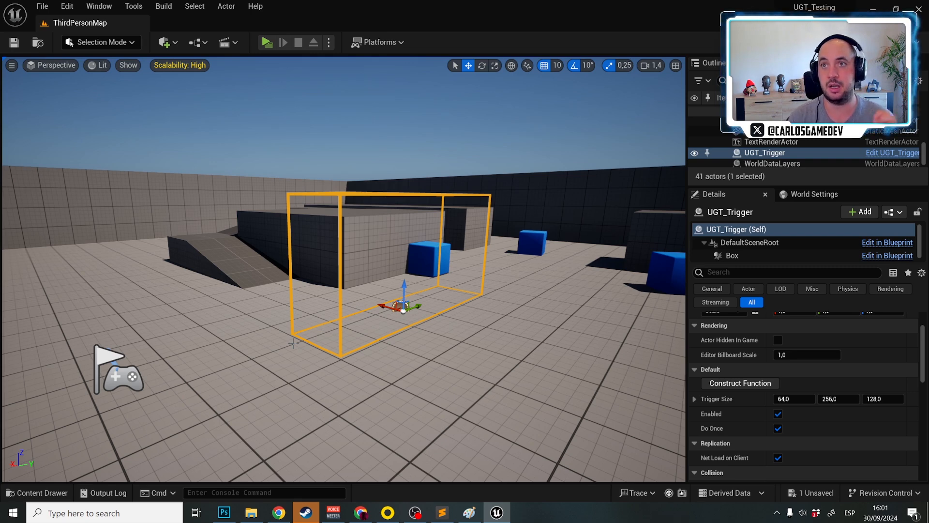
pyautogui.moveTo(498, 7)
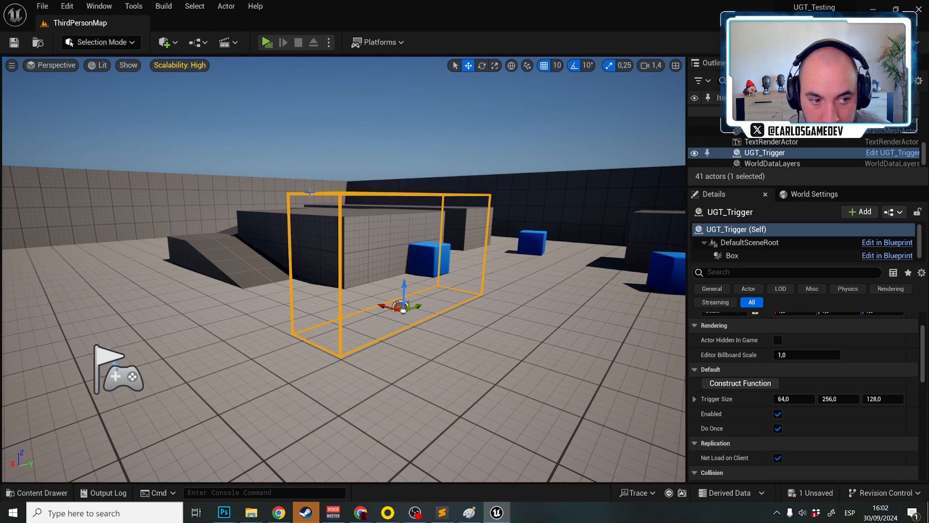
pyautogui.click(37, 493)
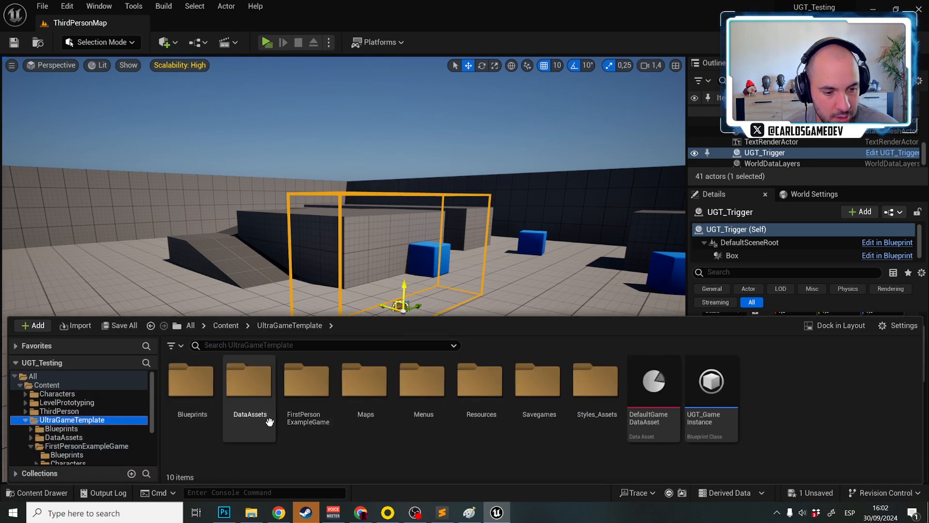
pyautogui.doubleClick(653, 381)
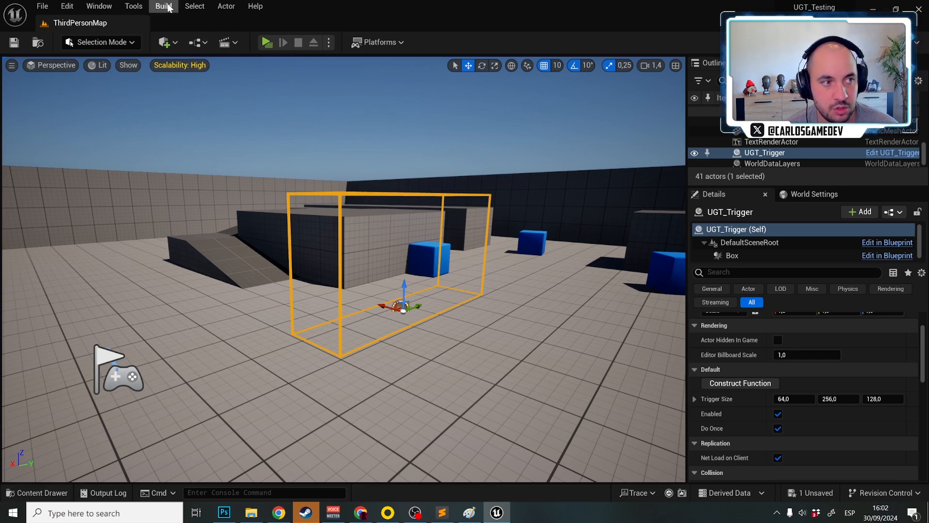
# Step: Add a UGT_TriggerActivated event feeding a 'Hello' Print String, and compile the level blueprint
pyautogui.click(226, 6)
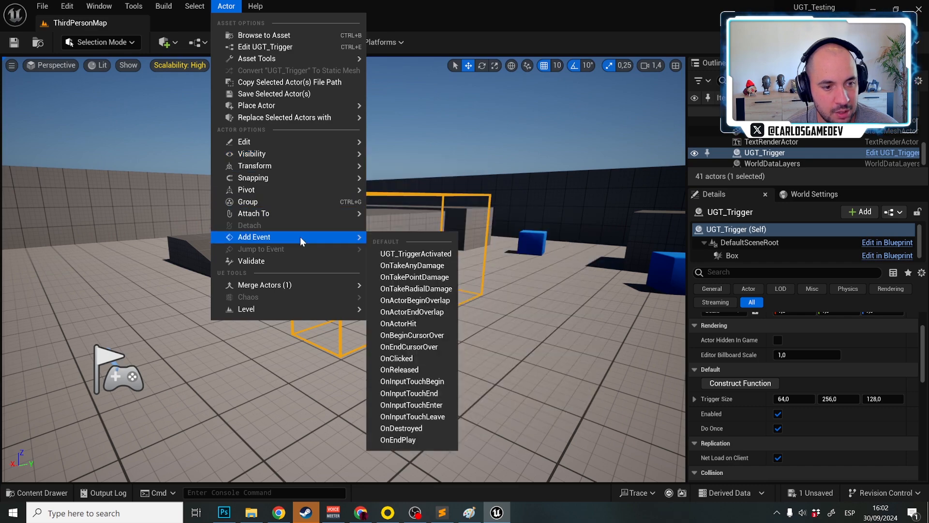
pyautogui.click(415, 253)
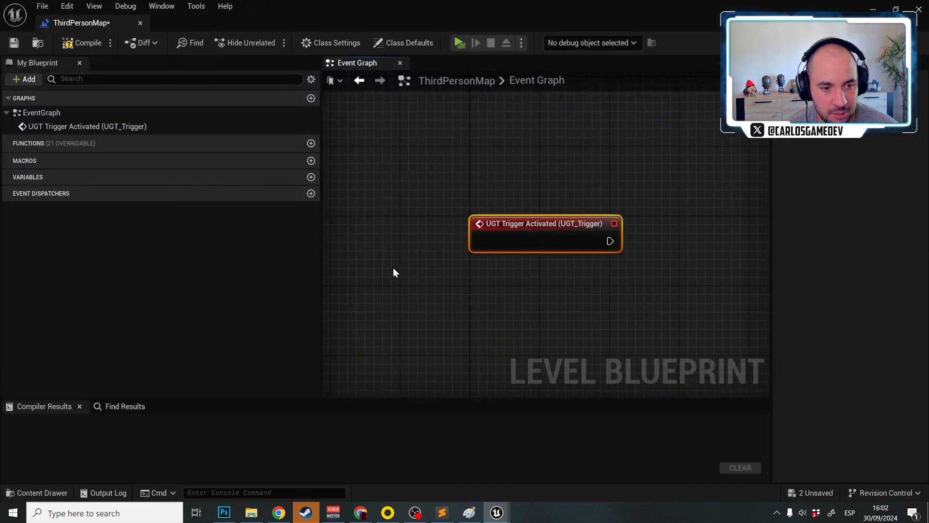
pyautogui.moveTo(610, 240); pyautogui.dragTo(717, 184)
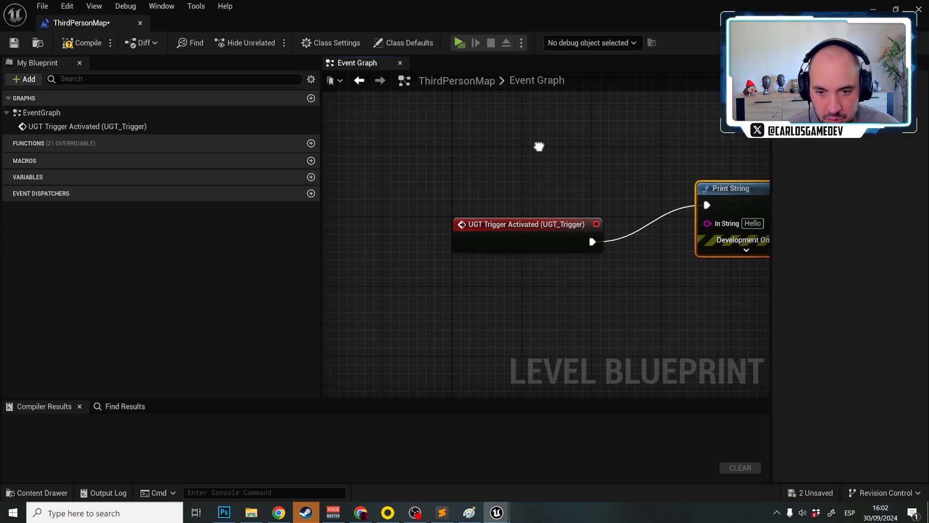
pyautogui.click(87, 43)
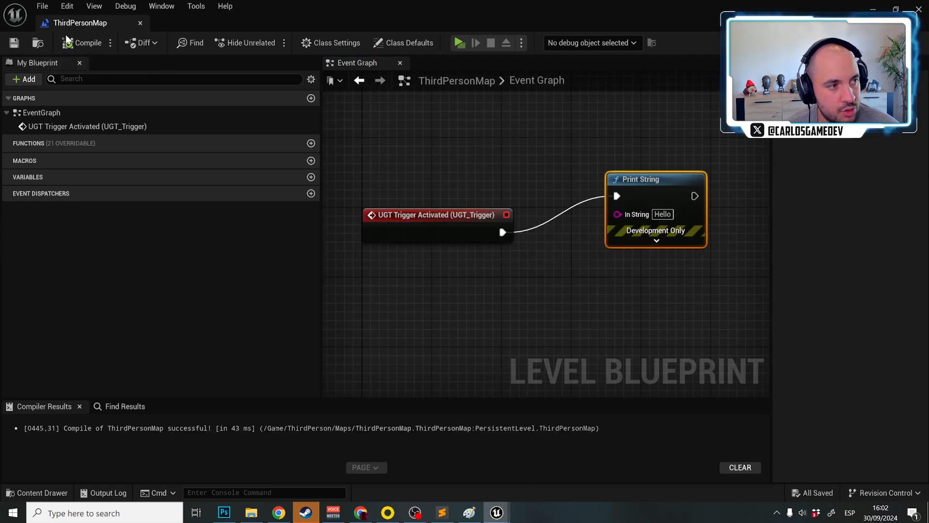
pyautogui.click(457, 42)
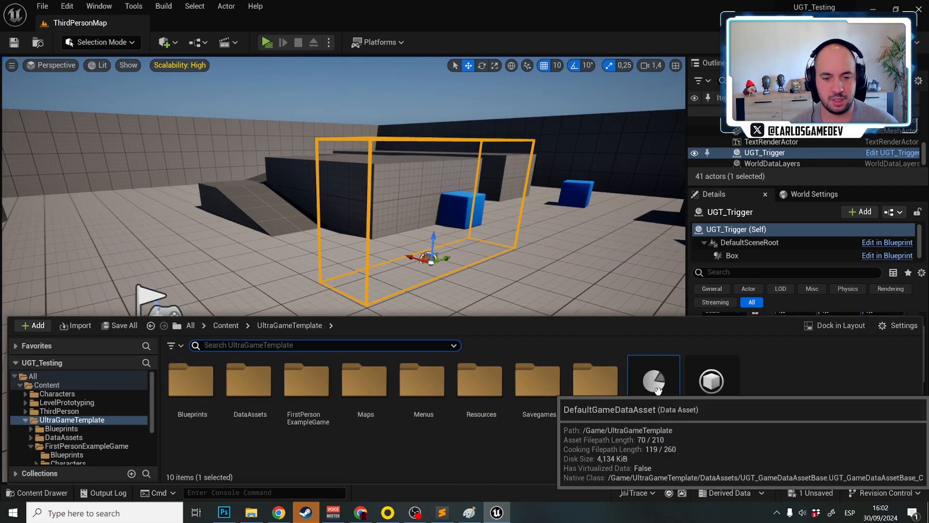
# Step: Inspect DefaultGameDataAsset, then delete Print String and open the graph's node list
pyautogui.doubleClick(653, 381)
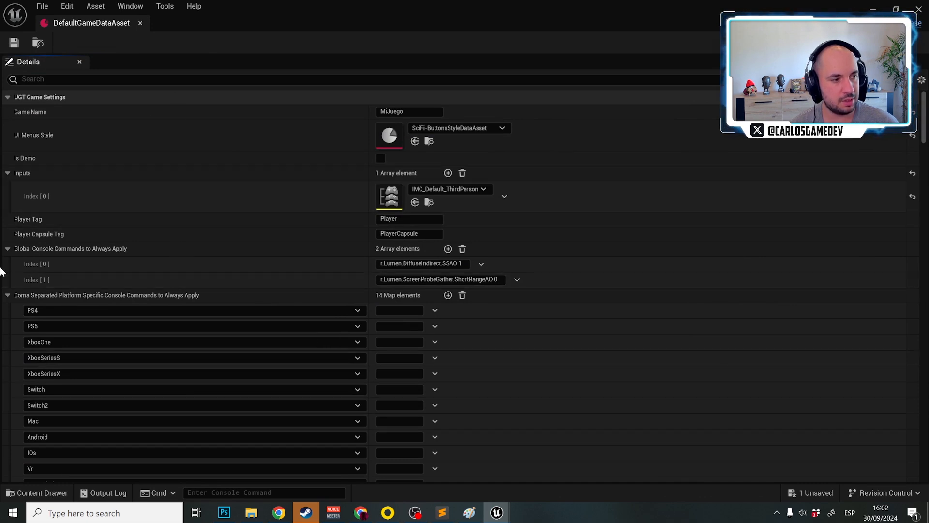
pyautogui.scroll(-3)
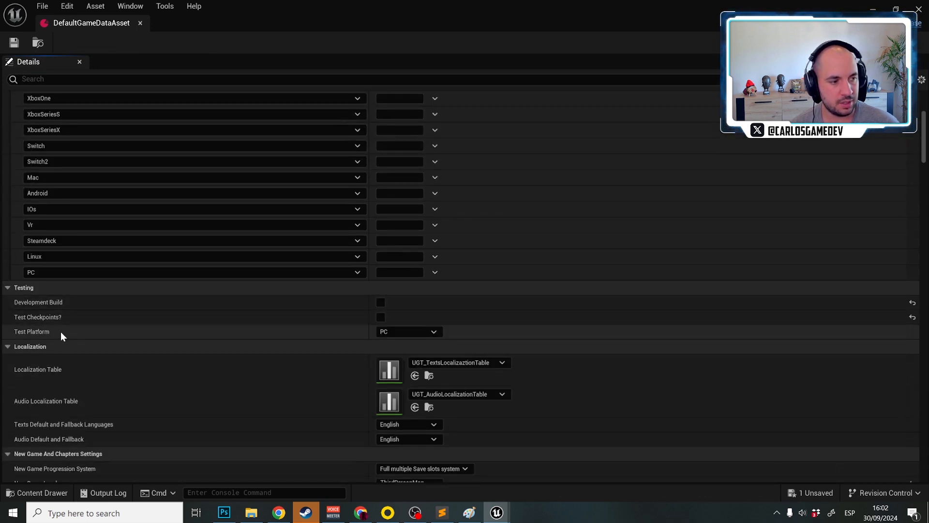
pyautogui.moveTo(340, 311)
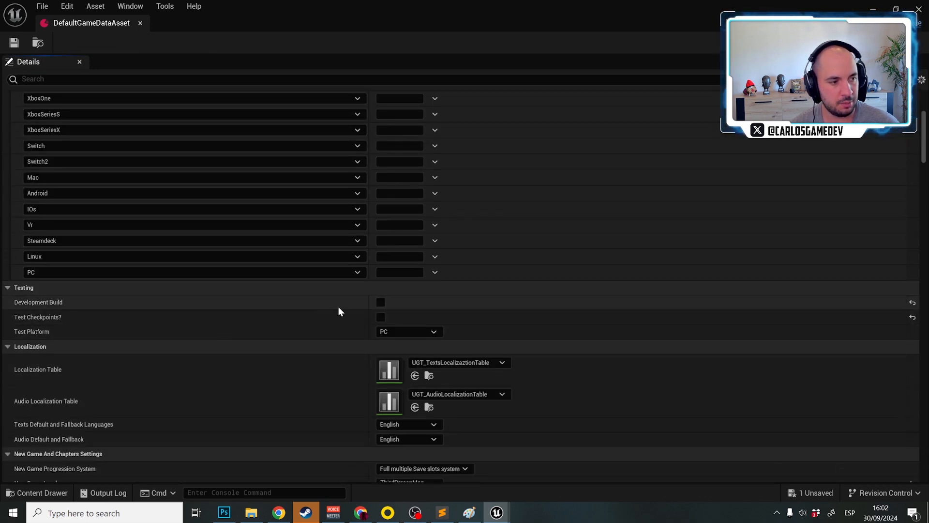
pyautogui.click(380, 302)
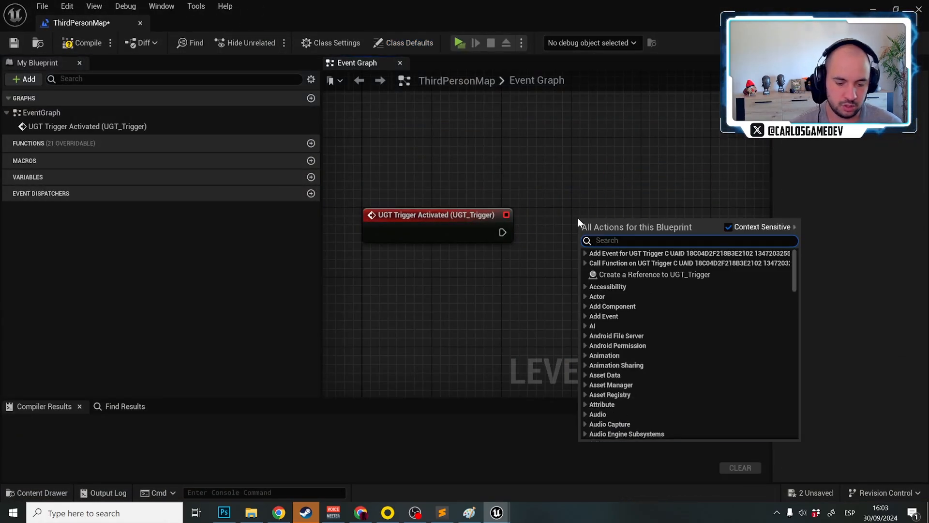
# Step: Add UGT Show Input Message, UGT Show Message linked to the trigger event, and UGT Hide Message
pyautogui.write('show messag')
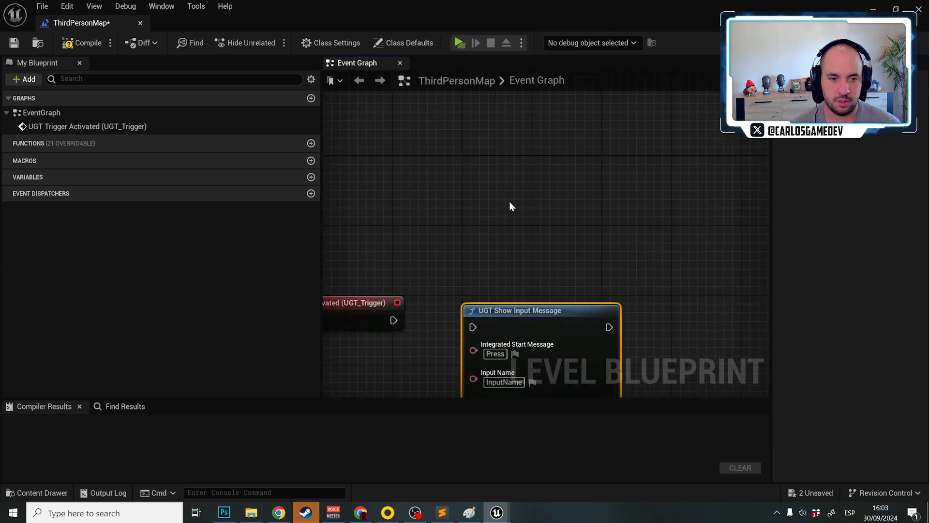
pyautogui.rightClick(511, 206)
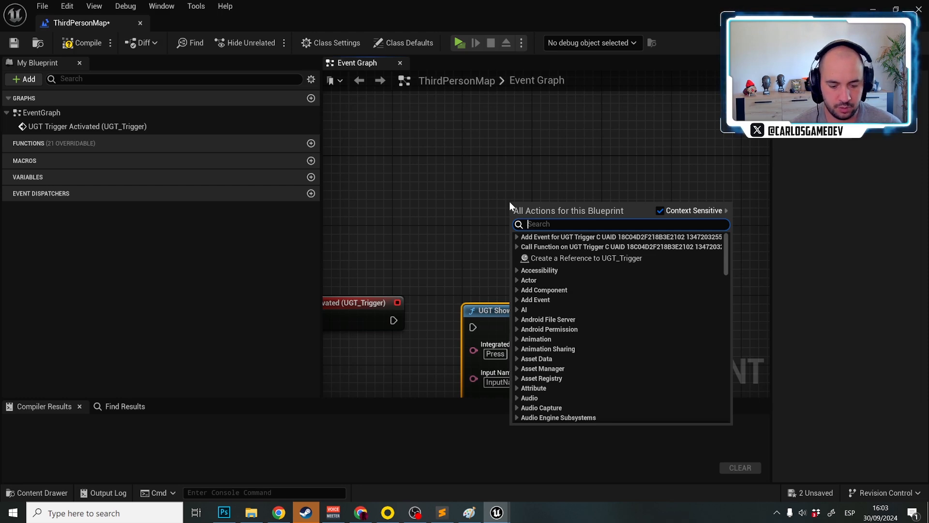
pyautogui.write('show messa')
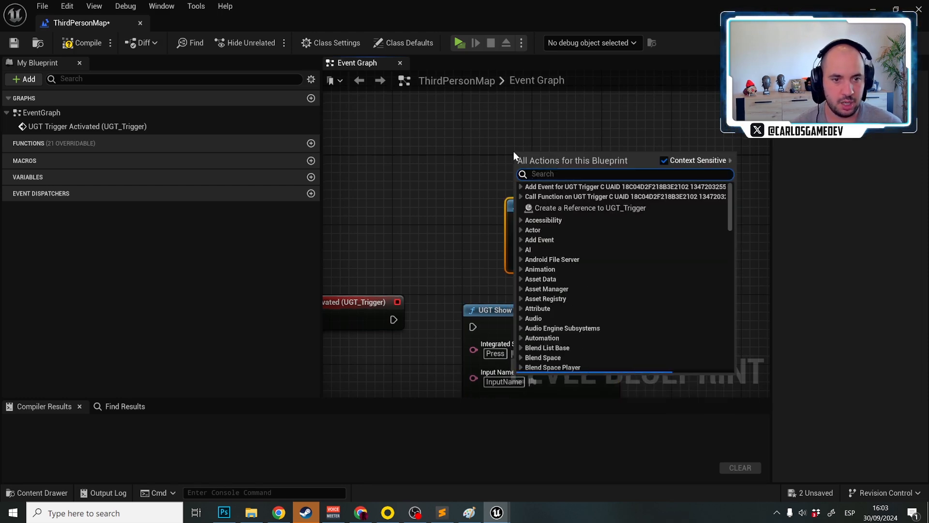
pyautogui.write('hide me')
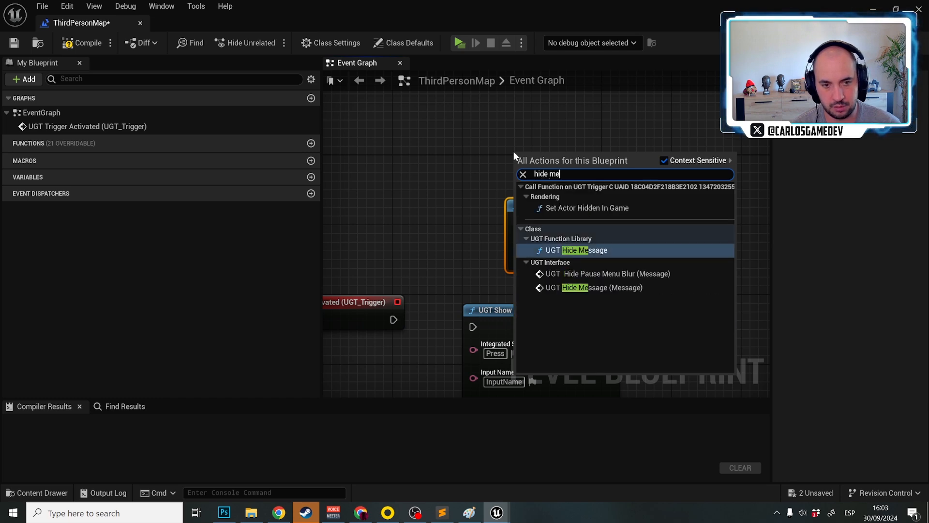
pyautogui.click(580, 250)
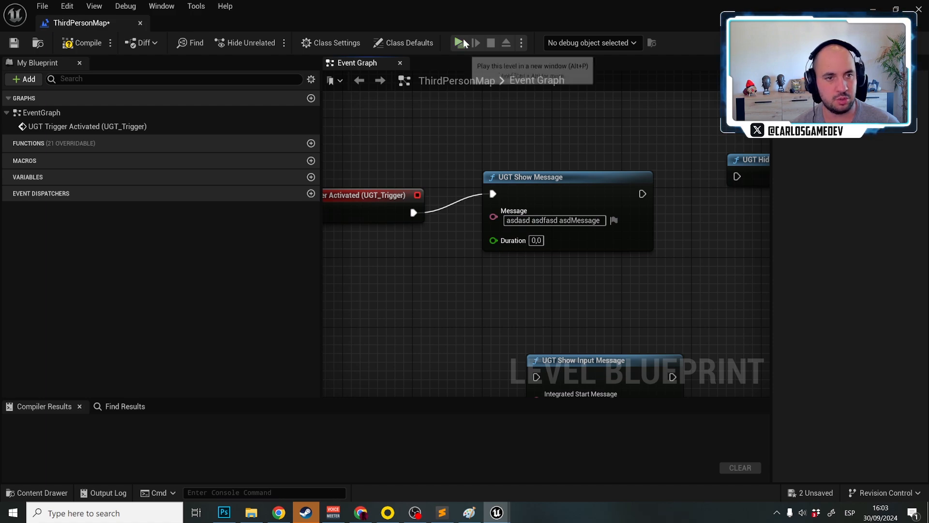
# Step: Set UGT Show Message duration to 4.0 and open DefaultGameDataAsset
pyautogui.click(458, 42)
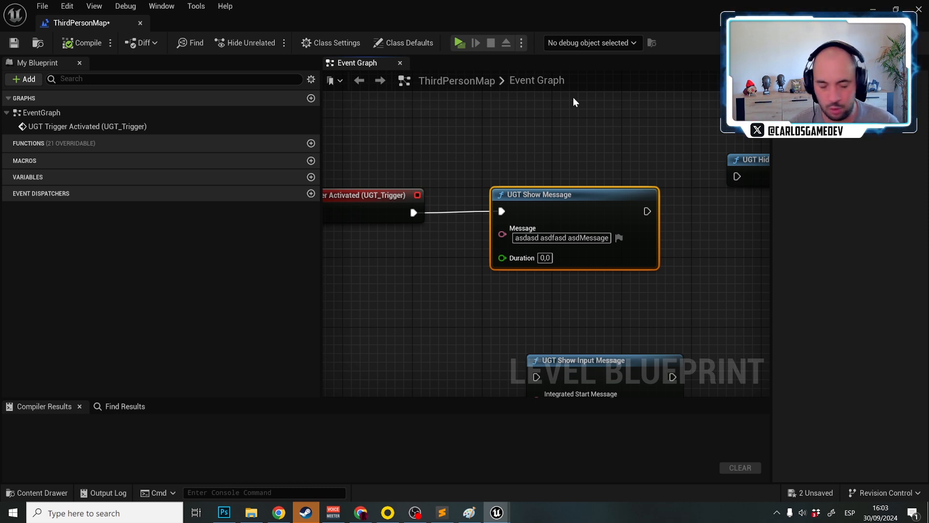
pyautogui.moveTo(531, 154)
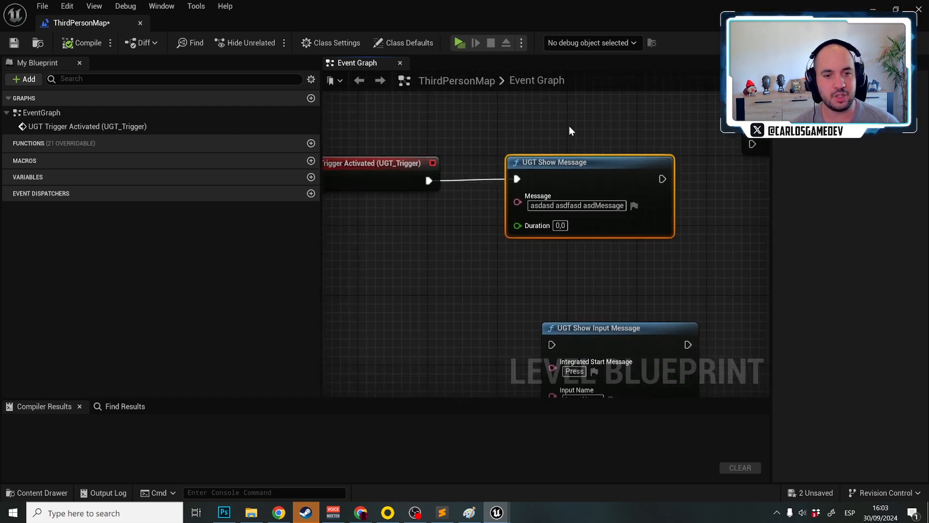
pyautogui.click(37, 493)
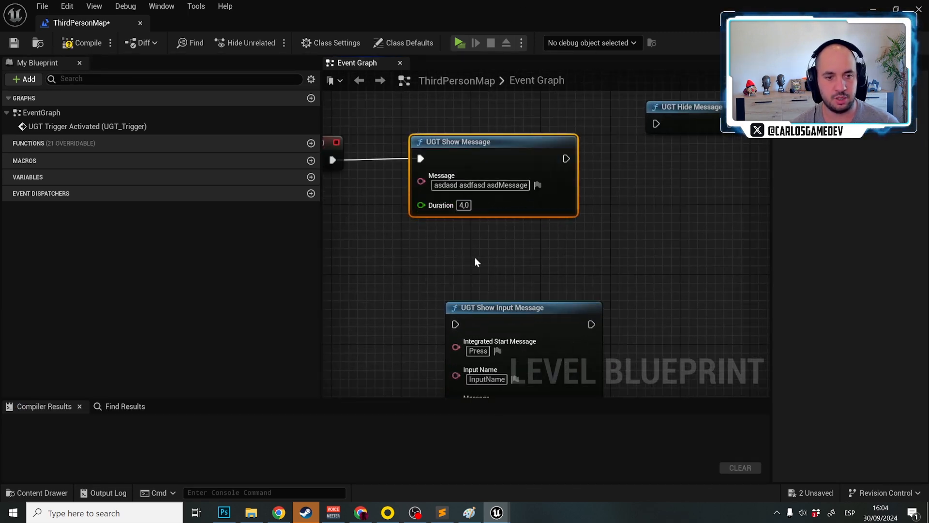
pyautogui.click(460, 42)
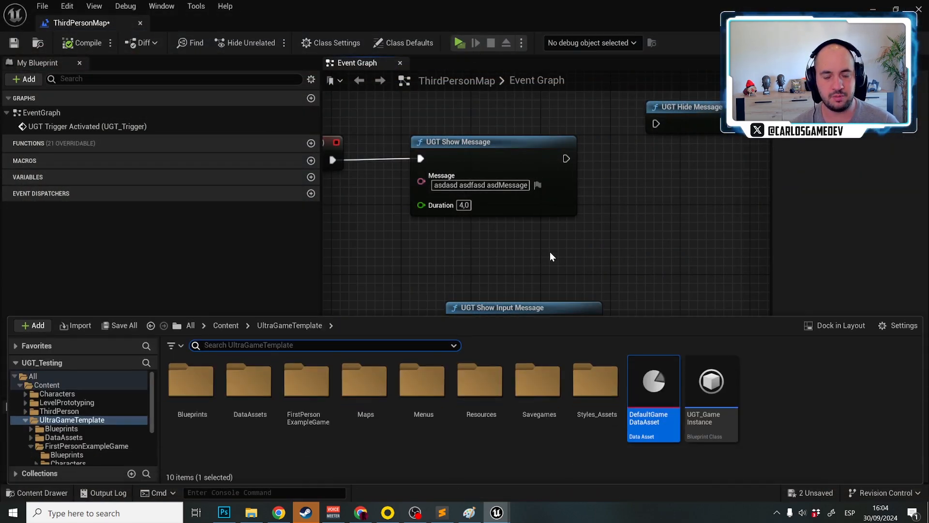
pyautogui.doubleClick(652, 381)
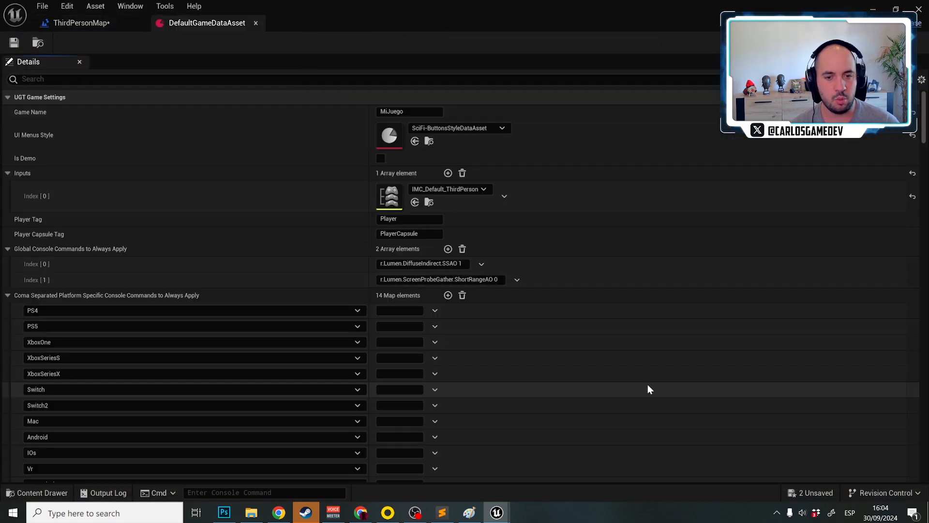
# Step: Try other UI Menus Style assets, restore SciFi-ButtonsStyleDataAsset, and return to the ThirdPersonMap blueprint
pyautogui.click(501, 128)
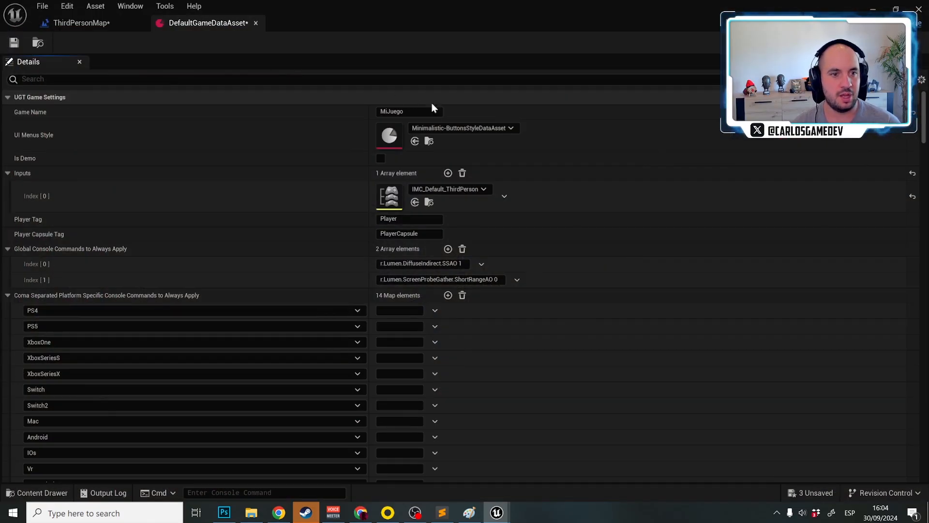
pyautogui.click(510, 127)
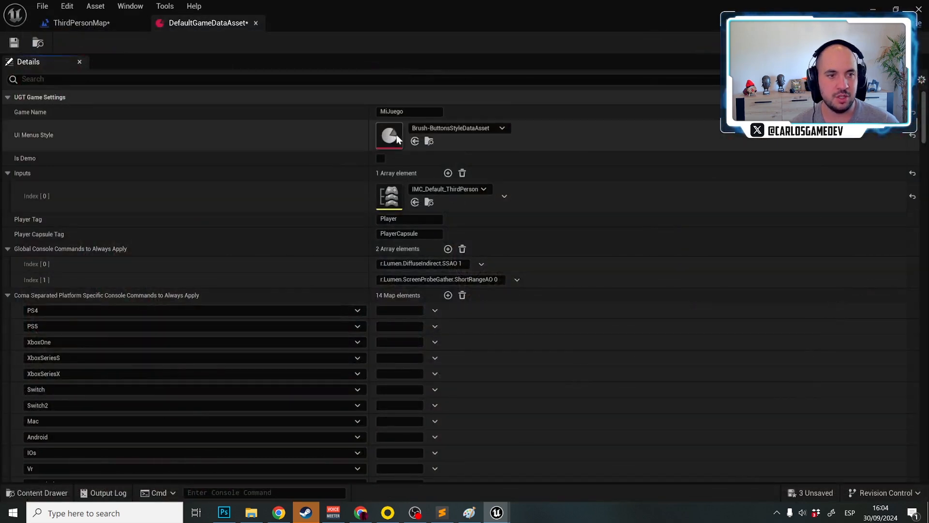
pyautogui.click(501, 128)
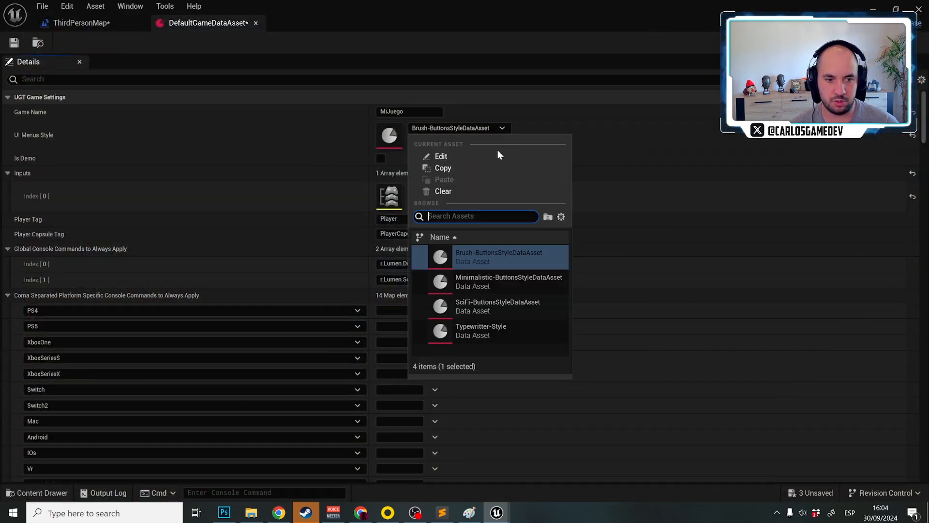
pyautogui.click(498, 306)
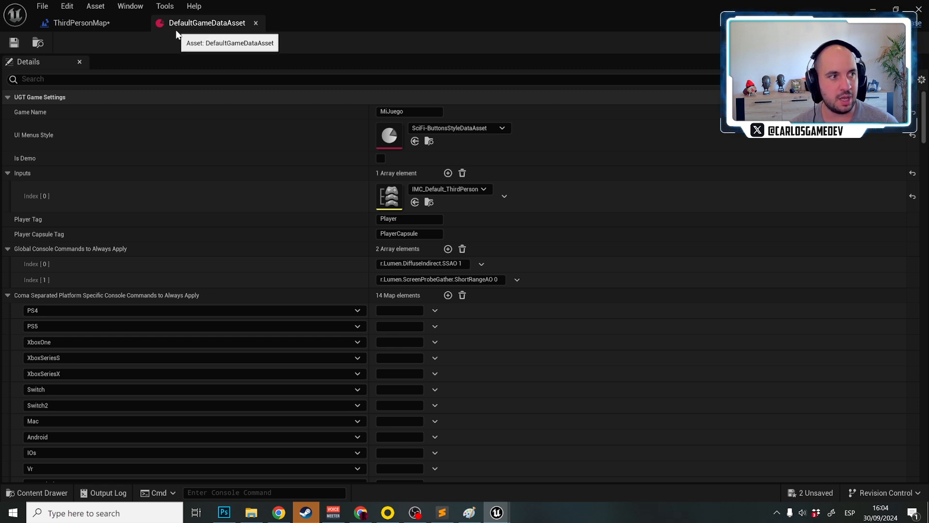
pyautogui.click(79, 23)
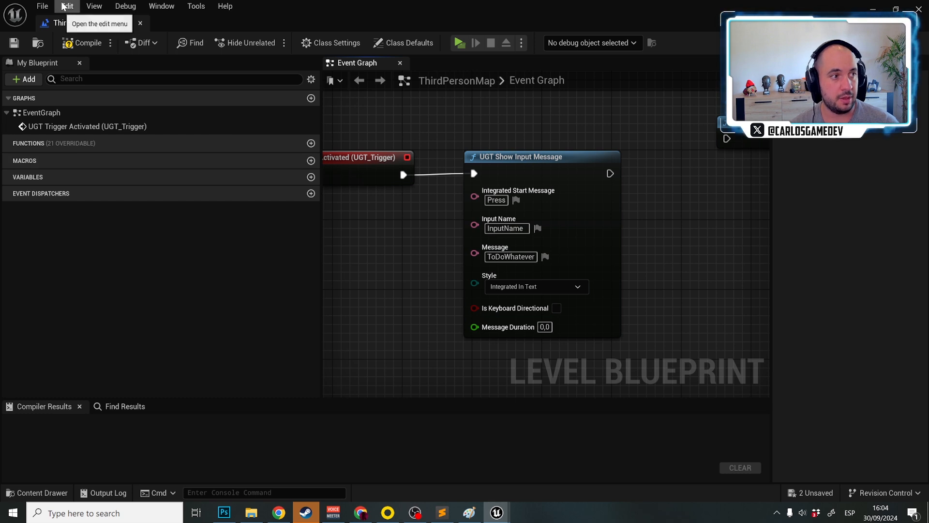
pyautogui.click(37, 493)
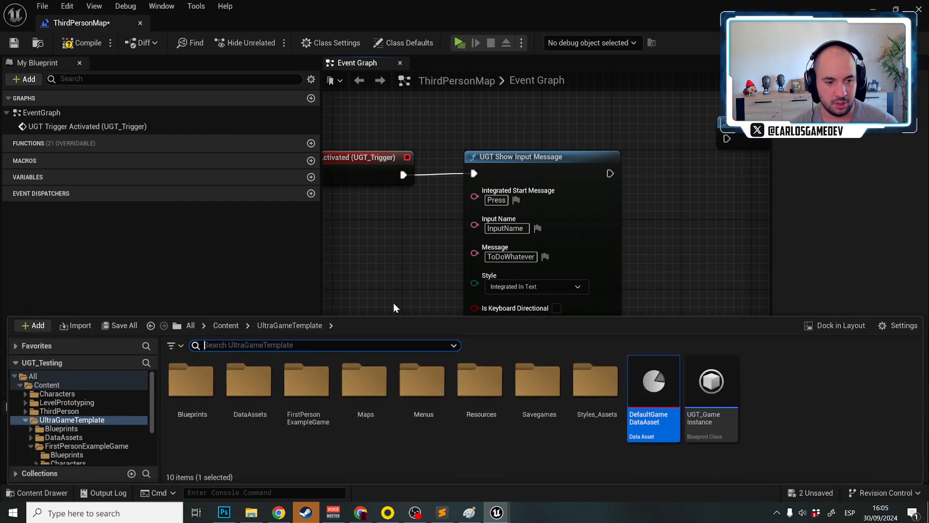
pyautogui.moveTo(380, 155)
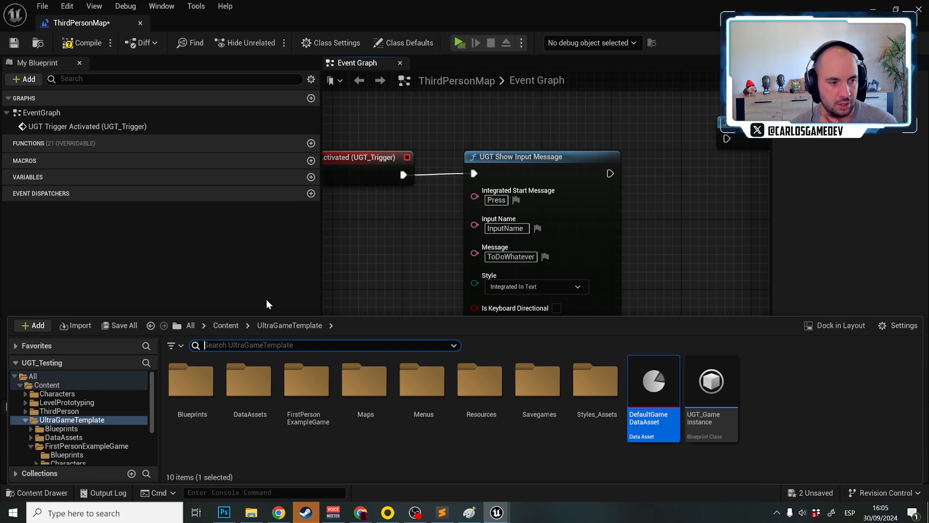
pyautogui.moveTo(72, 420)
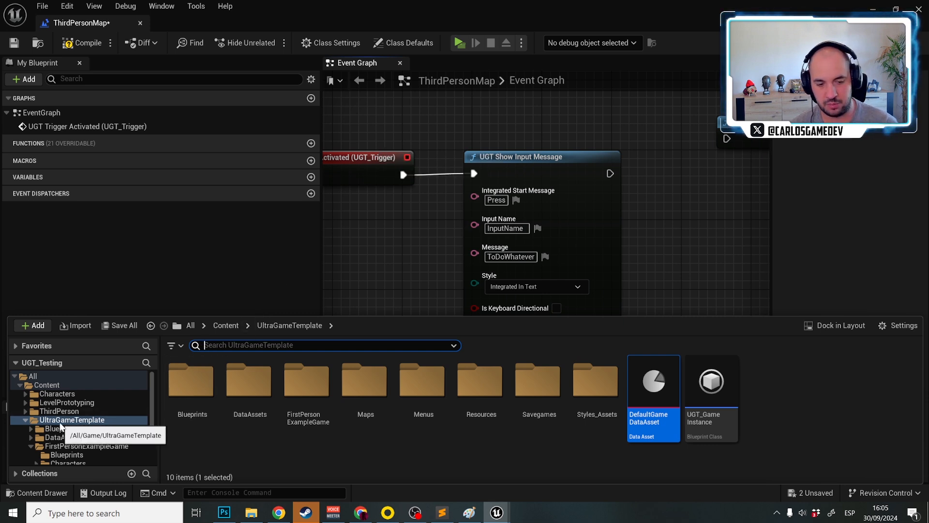
pyautogui.click(59, 411)
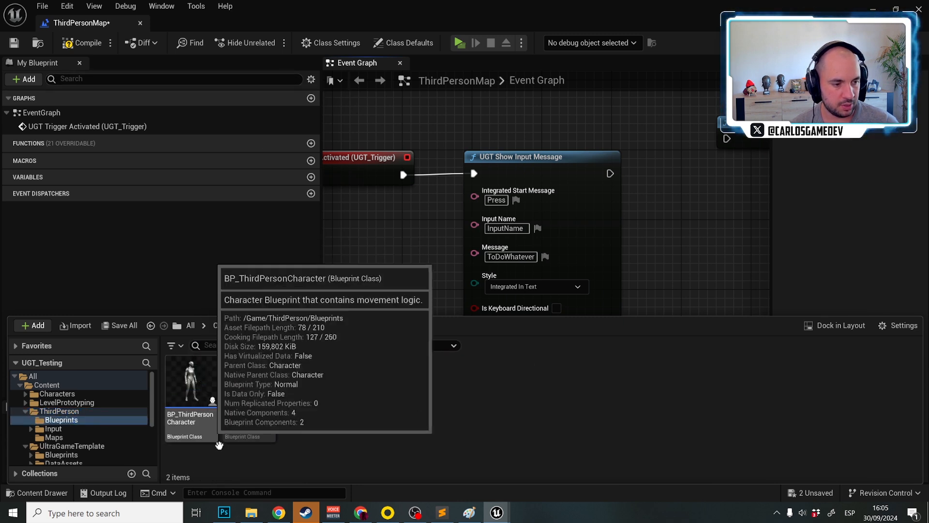
pyautogui.click(53, 429)
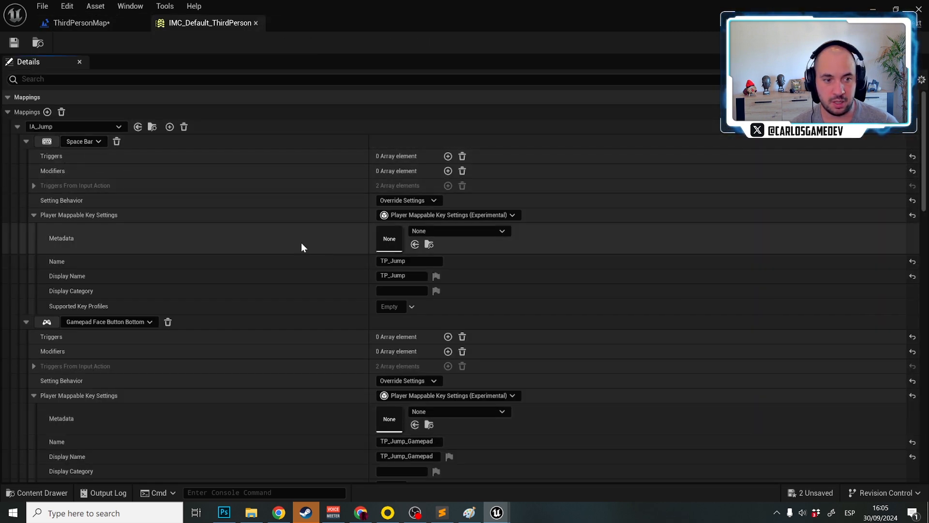
pyautogui.moveTo(409, 261)
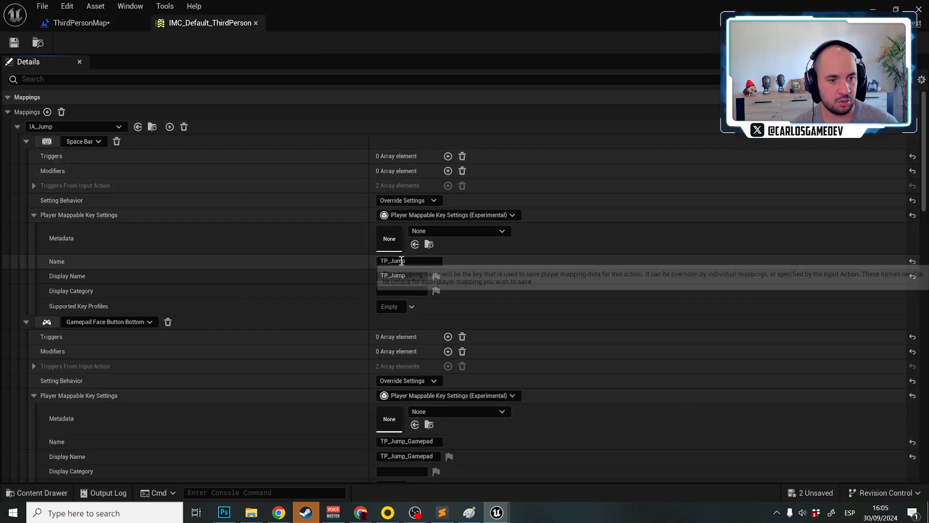
pyautogui.click(409, 261)
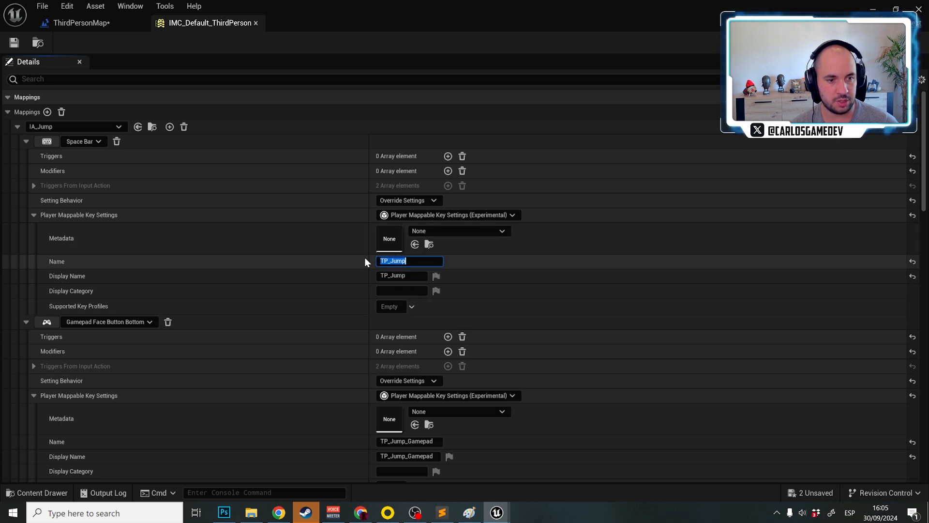
pyautogui.click(77, 23)
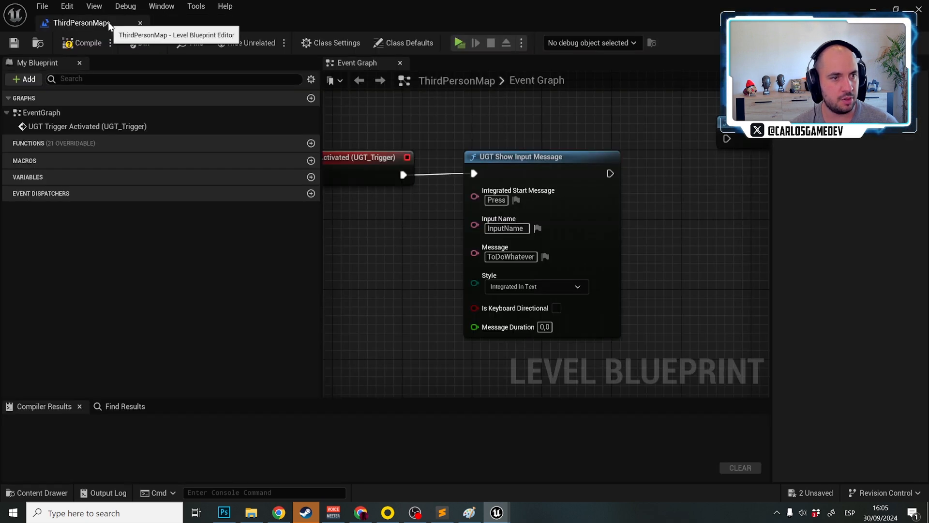
# Step: Enter input TP_Jump with message 'To Jump', compile, and restore the Integrated In Text style
pyautogui.write('TP_Jump')
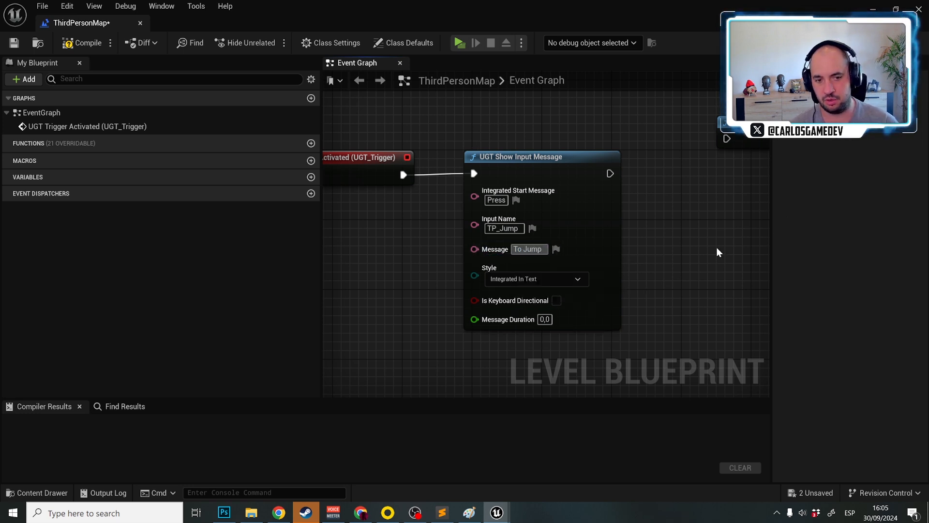
pyautogui.click(535, 279)
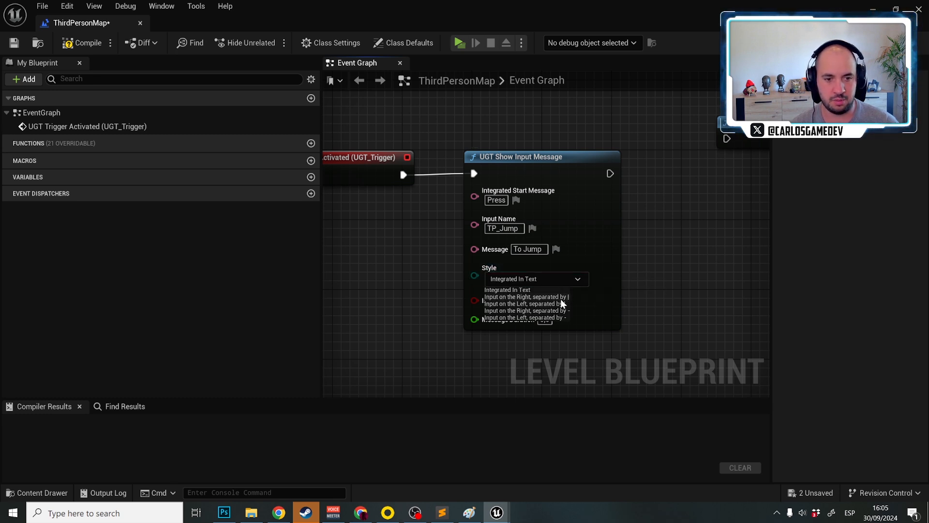
pyautogui.click(526, 296)
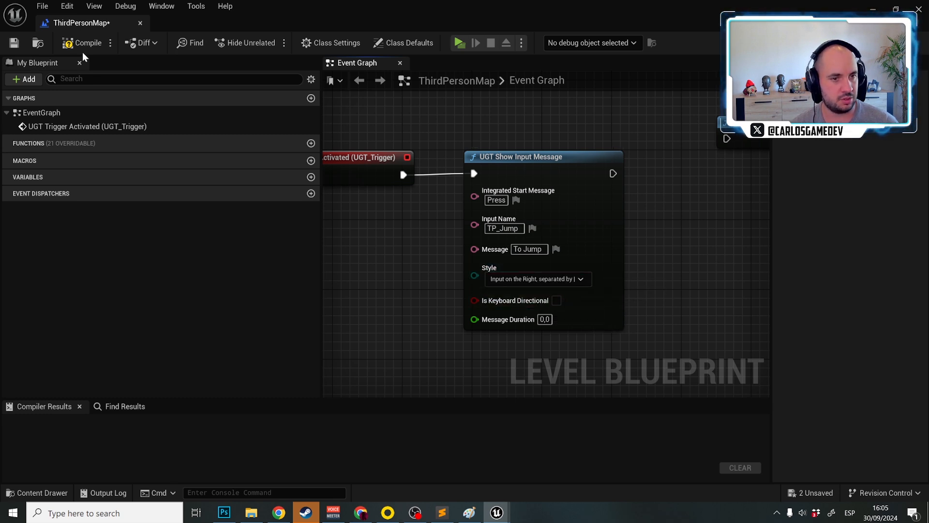
pyautogui.click(87, 43)
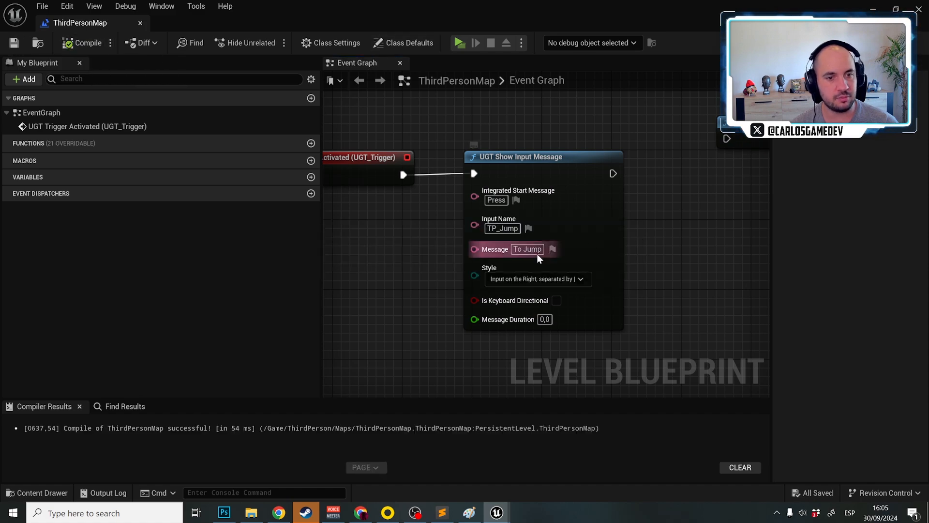
pyautogui.click(458, 42)
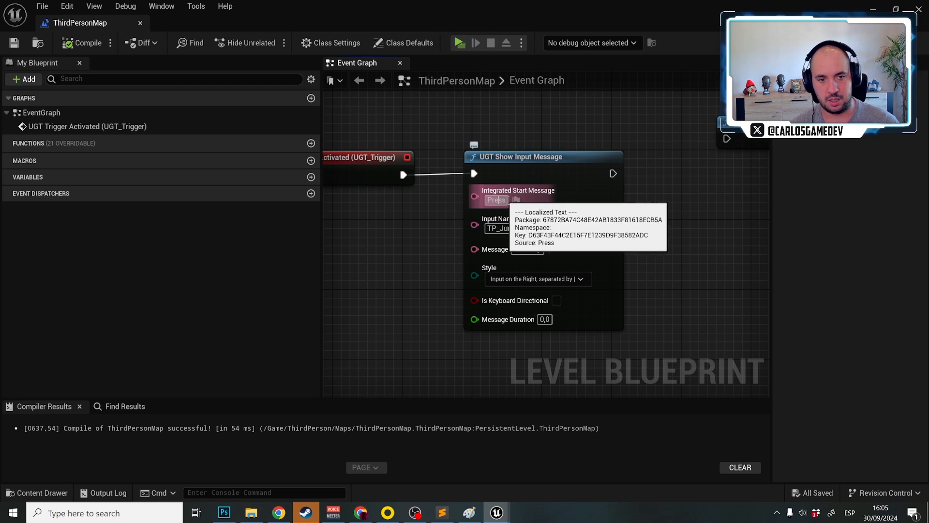
pyautogui.click(536, 279)
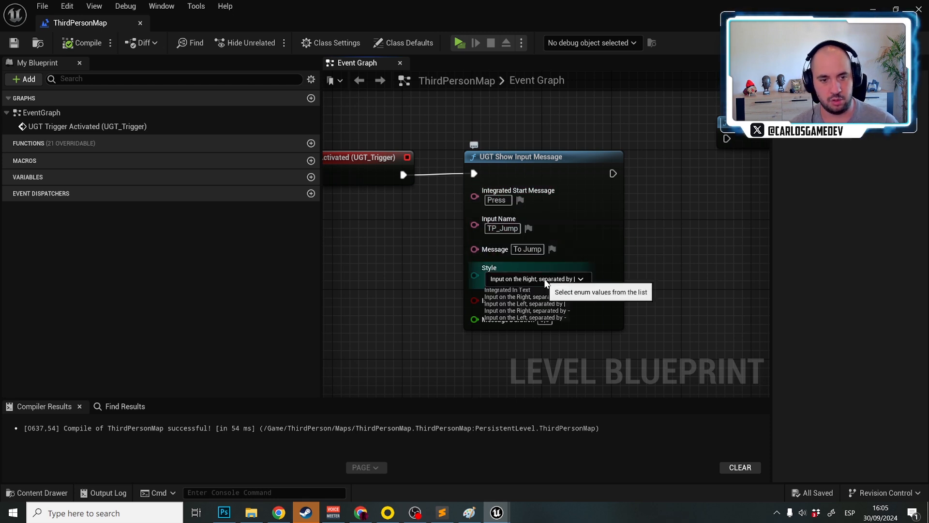
pyautogui.click(507, 290)
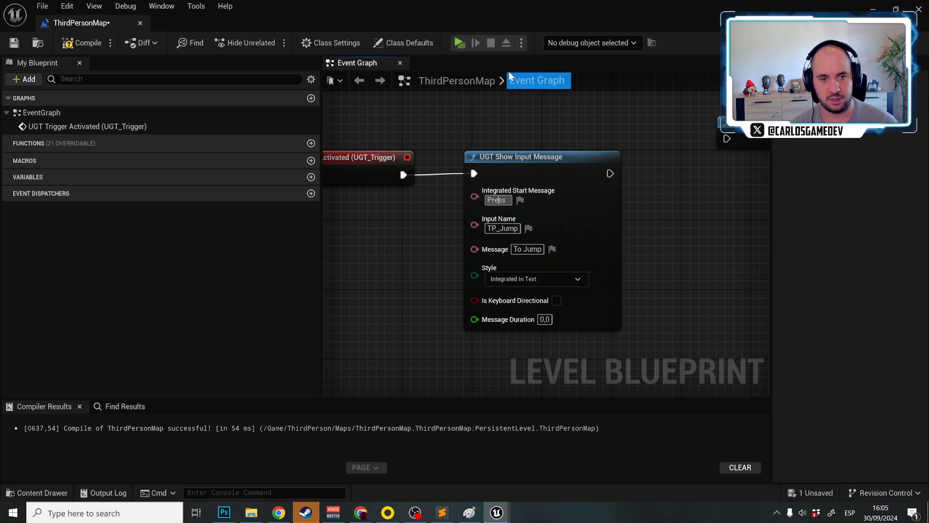
# Step: Minimize the Level Blueprint editor to show ThirdPersonMap with UGT_Trigger selected
pyautogui.click(459, 43)
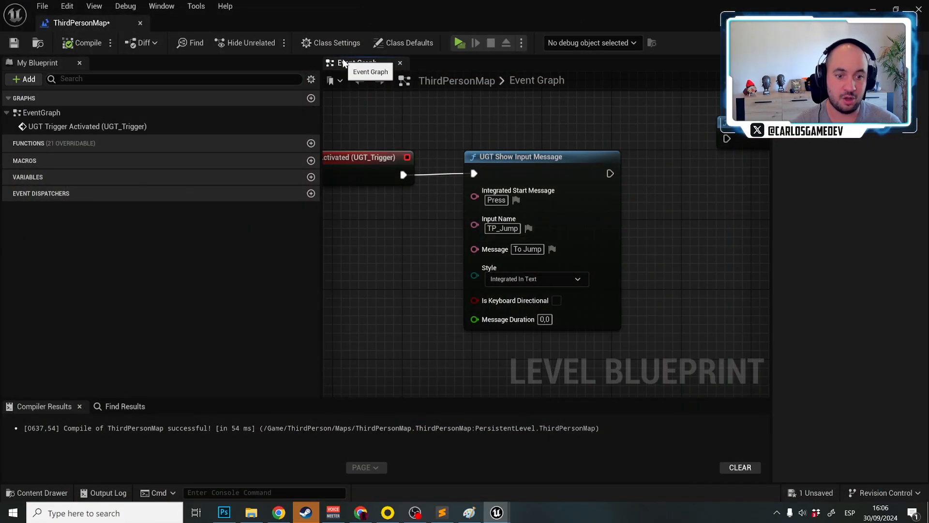
pyautogui.click(459, 43)
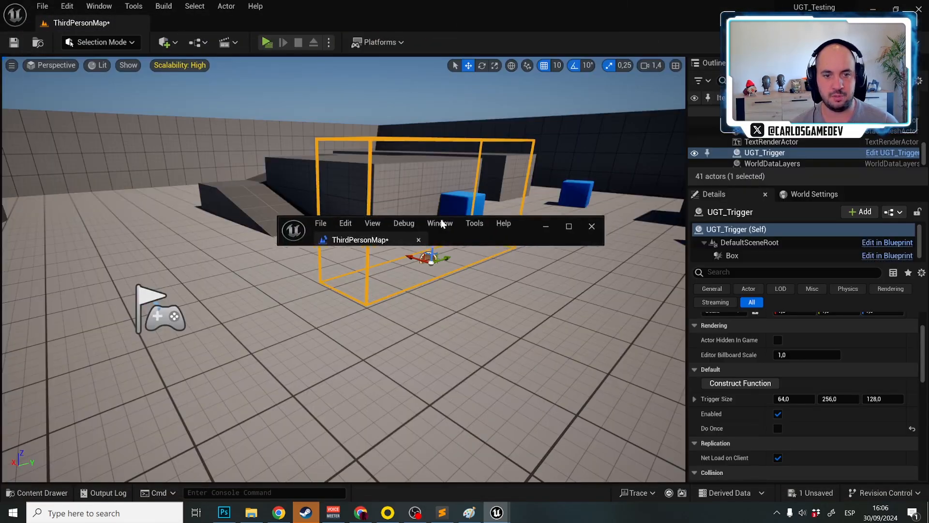
# Step: Duplicate the trigger as UGT_Trigger2, wire its activation to UGT Hide Message, compile, and Play
pyautogui.click(591, 226)
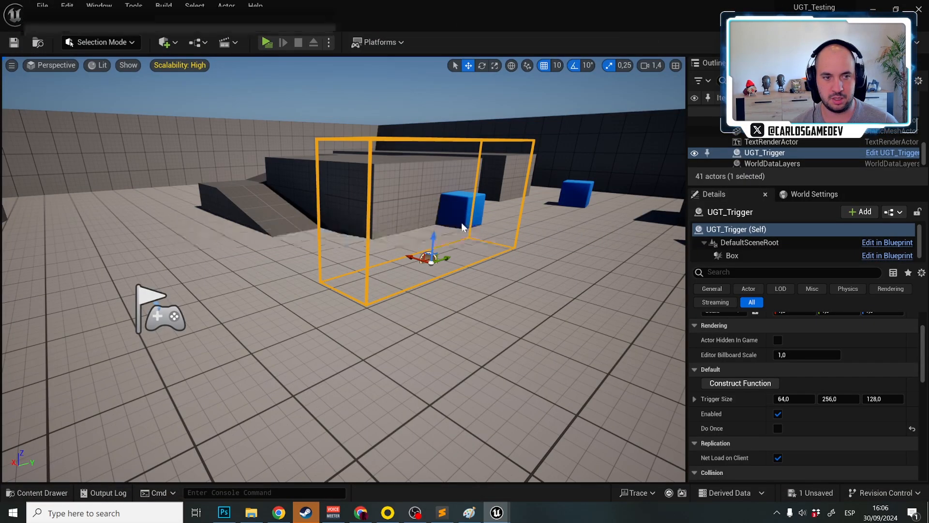
pyautogui.click(266, 42)
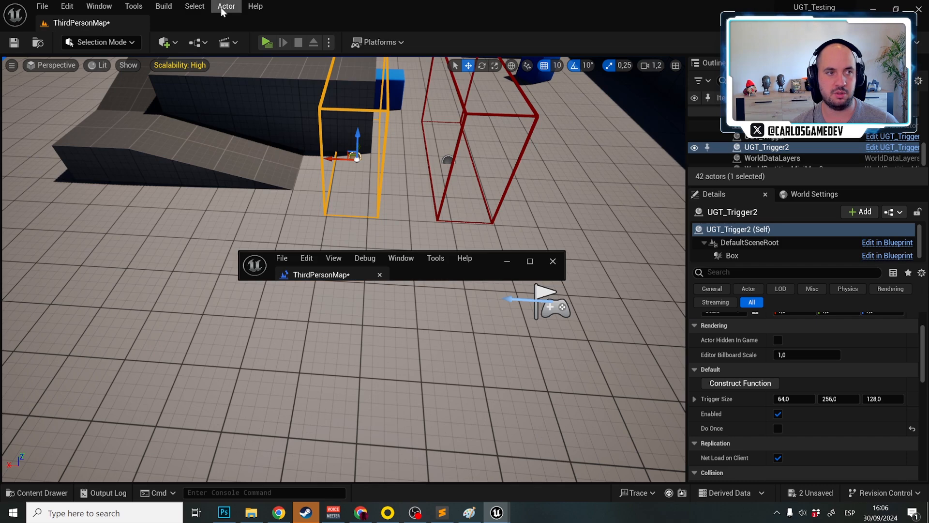
pyautogui.click(226, 7)
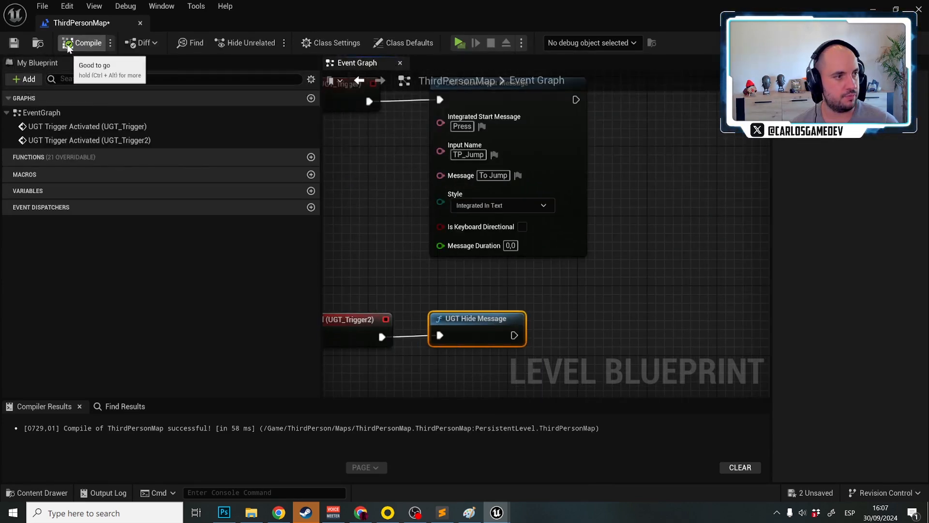
pyautogui.click(459, 42)
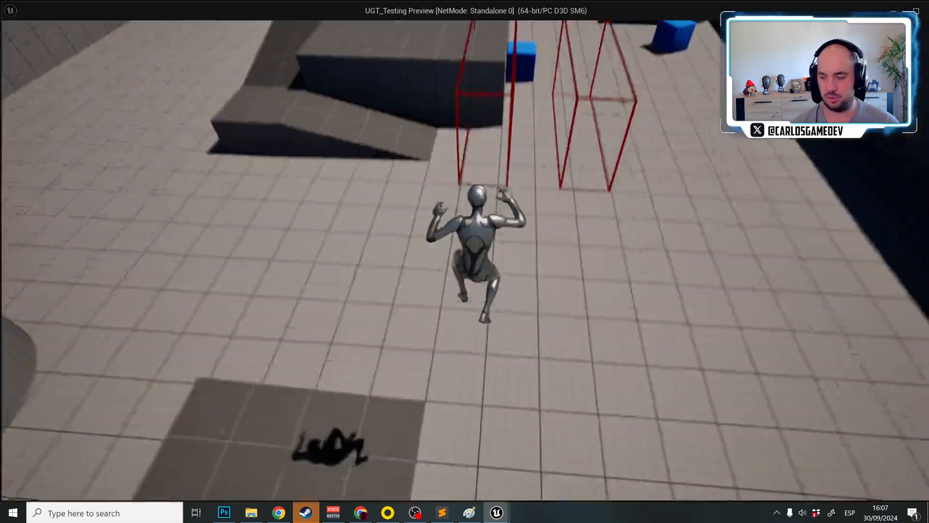